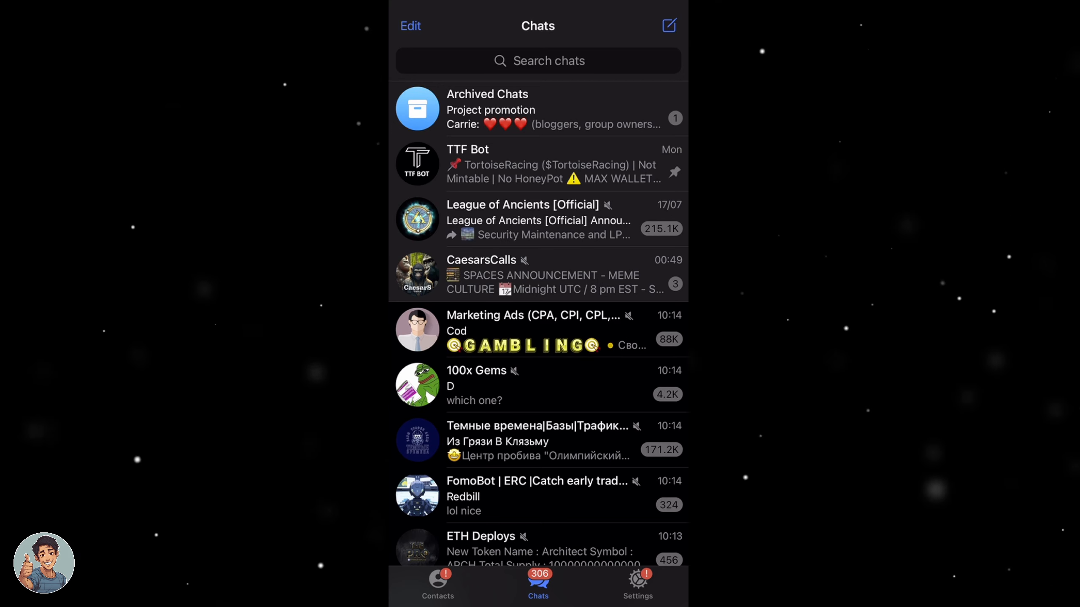
- Switch to the Settings tab and scroll to Devices, Privacy and Security, Data and Storage
{"action": "scroll", "scroll_direction": "down", "scroll_amount": 3}
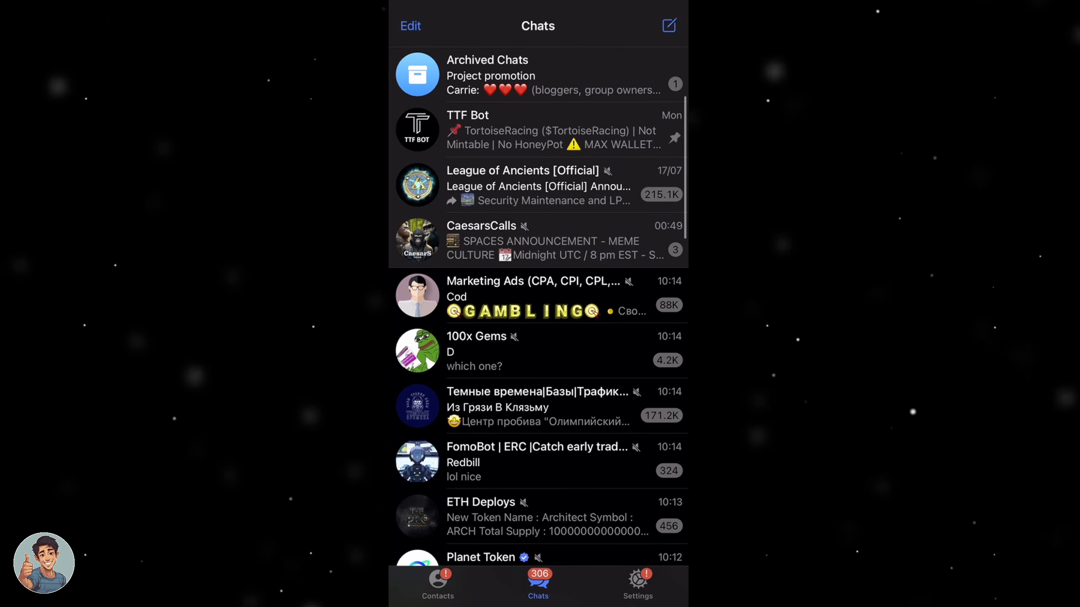
{"action": "scroll", "scroll_direction": "down", "scroll_amount": 3}
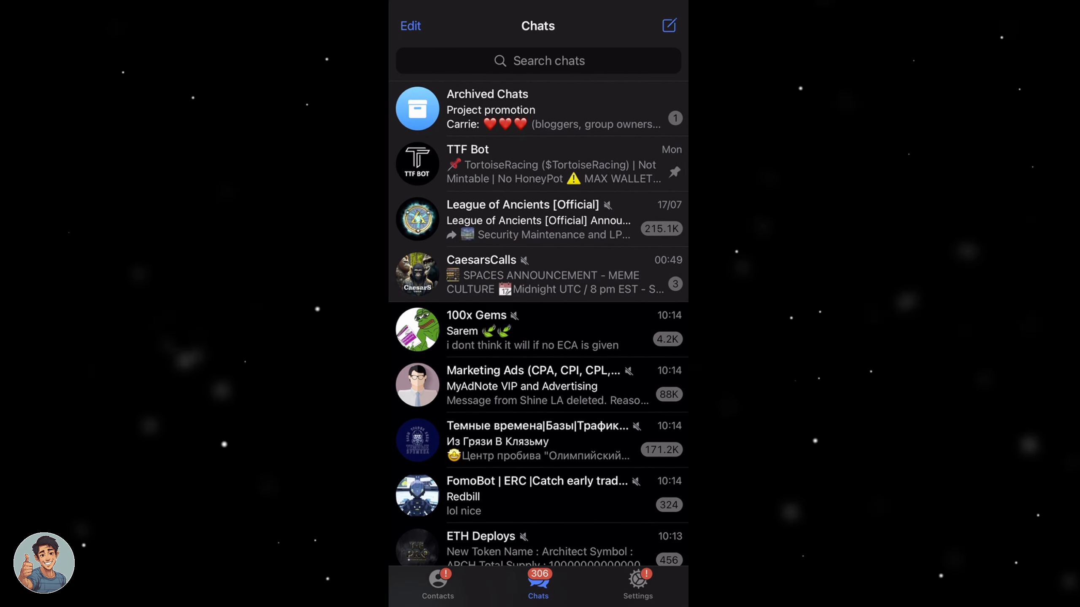
{"action": "left_click", "coordinate": [638, 583]}
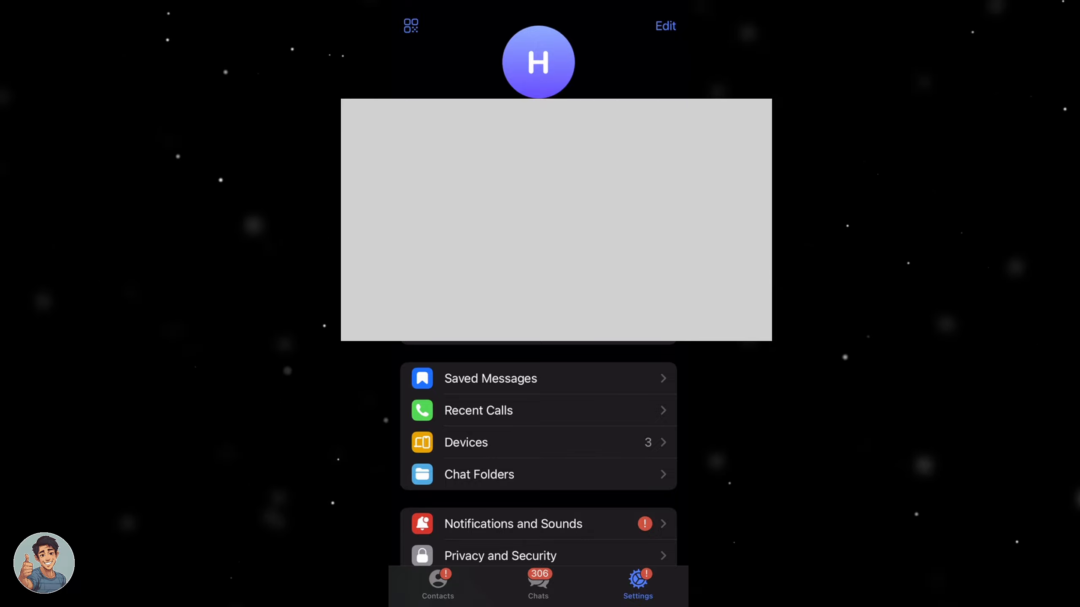
{"action": "scroll", "scroll_direction": "down", "scroll_amount": 3}
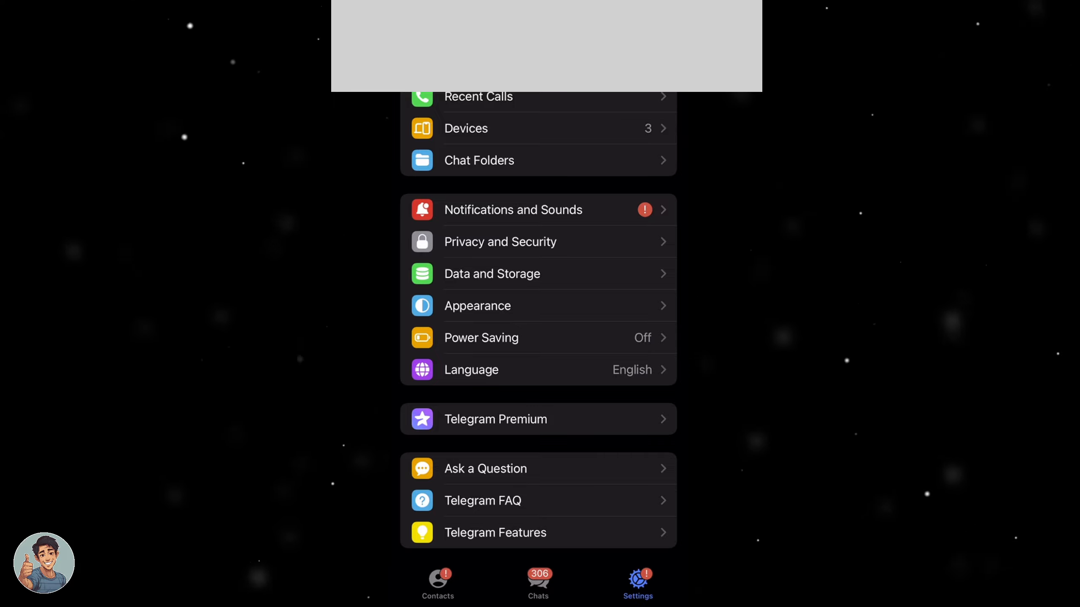
- Enter Privacy and Security and scroll to the 6-month 'Automatically Delete My Account' section
{"action": "left_click", "coordinate": [500, 241]}
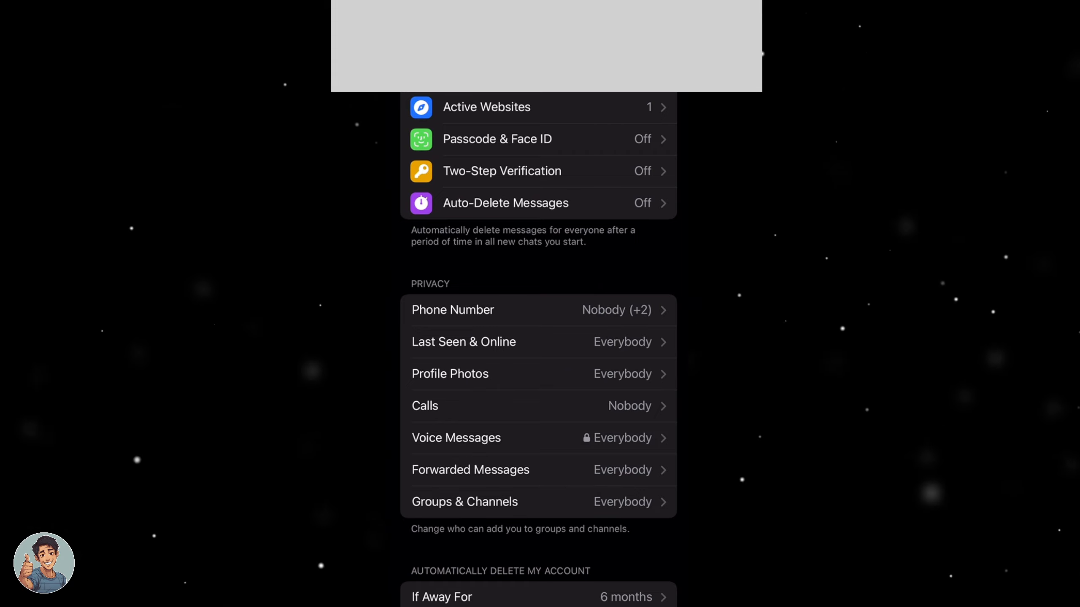
{"action": "scroll", "scroll_direction": "down", "scroll_amount": 3}
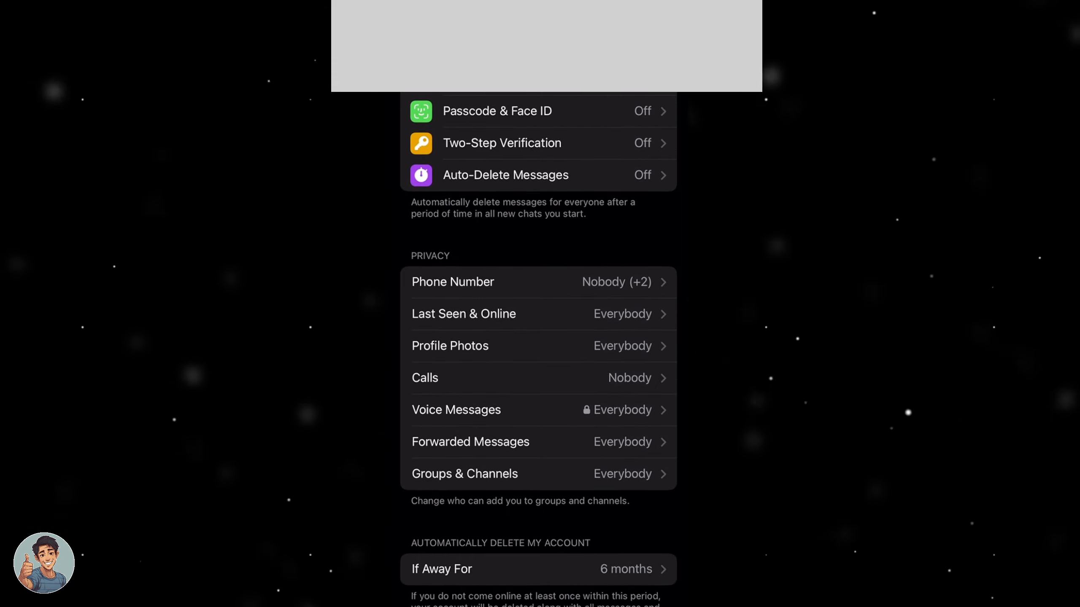
{"action": "scroll", "scroll_direction": "down", "scroll_amount": 3}
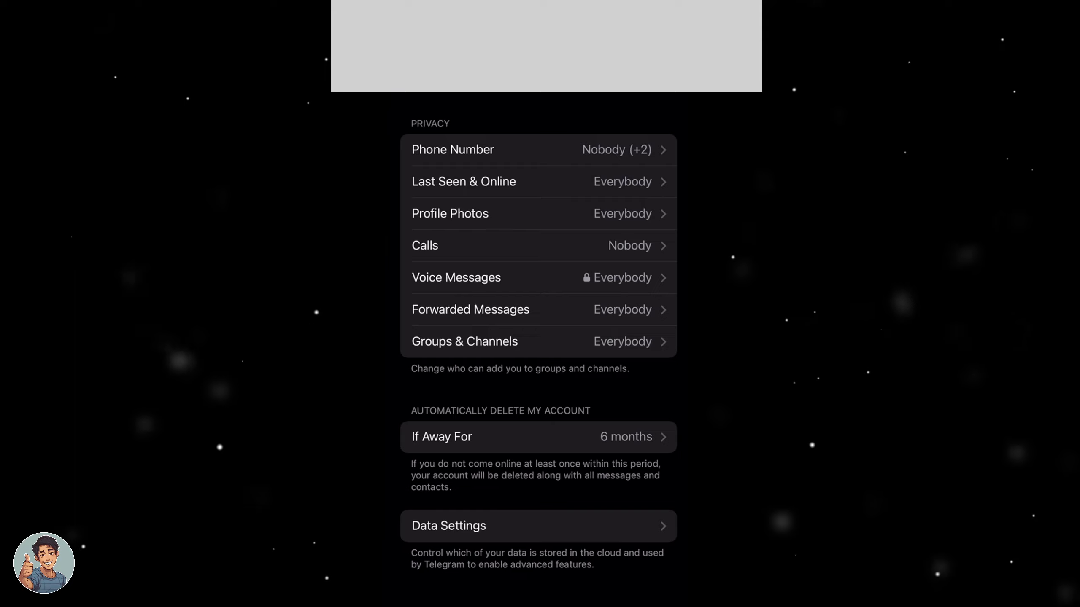
- From 'If Away For', choose 'Delete Account Now' to reach the Alternative Options list
{"action": "left_click", "coordinate": [538, 437]}
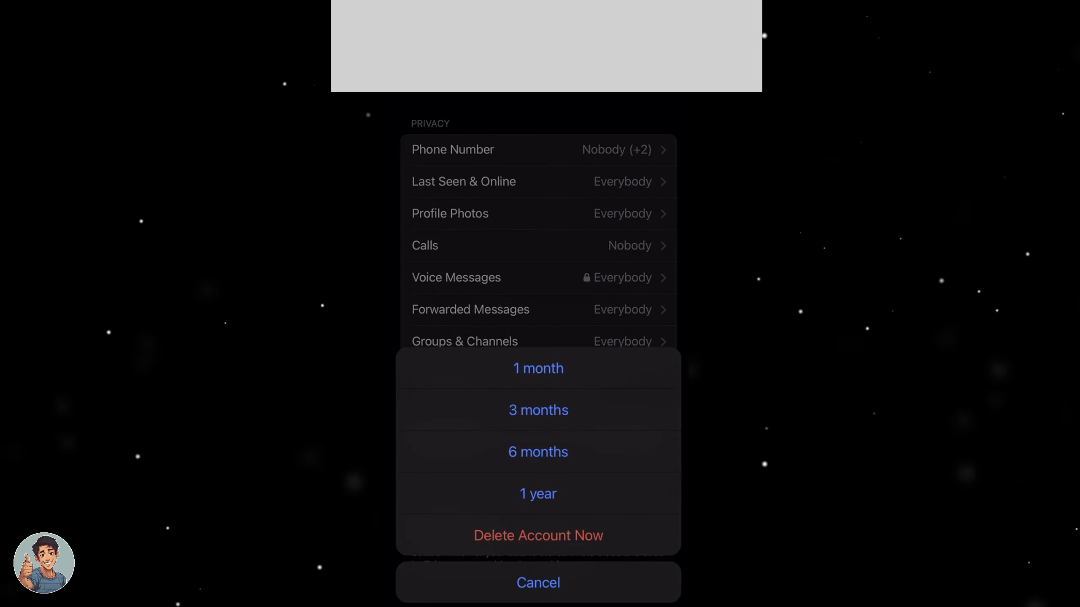
{"action": "left_click", "coordinate": [538, 452]}
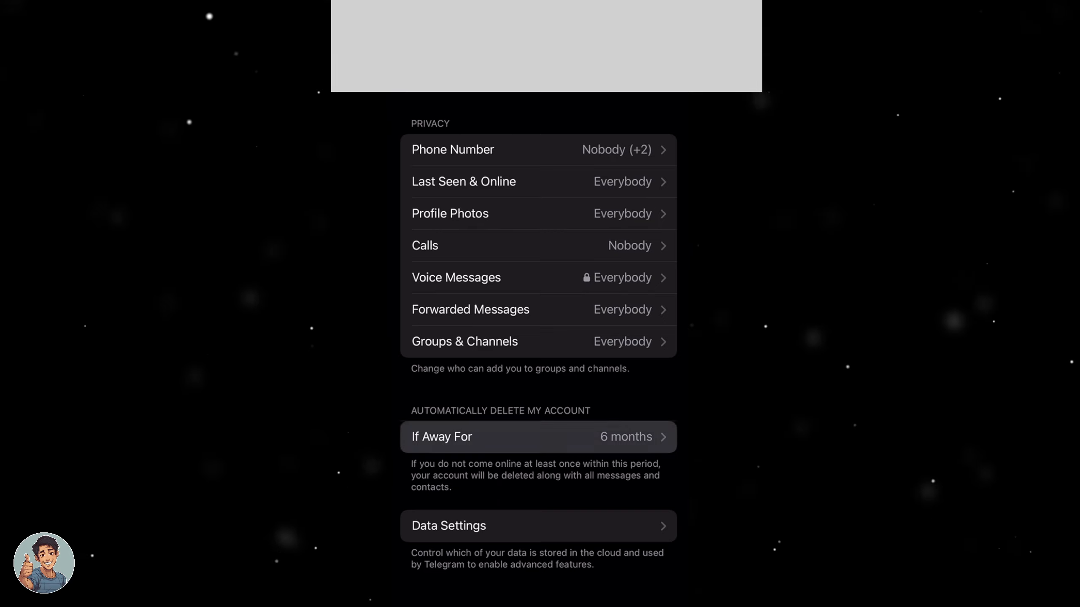
{"action": "left_click", "coordinate": [538, 437]}
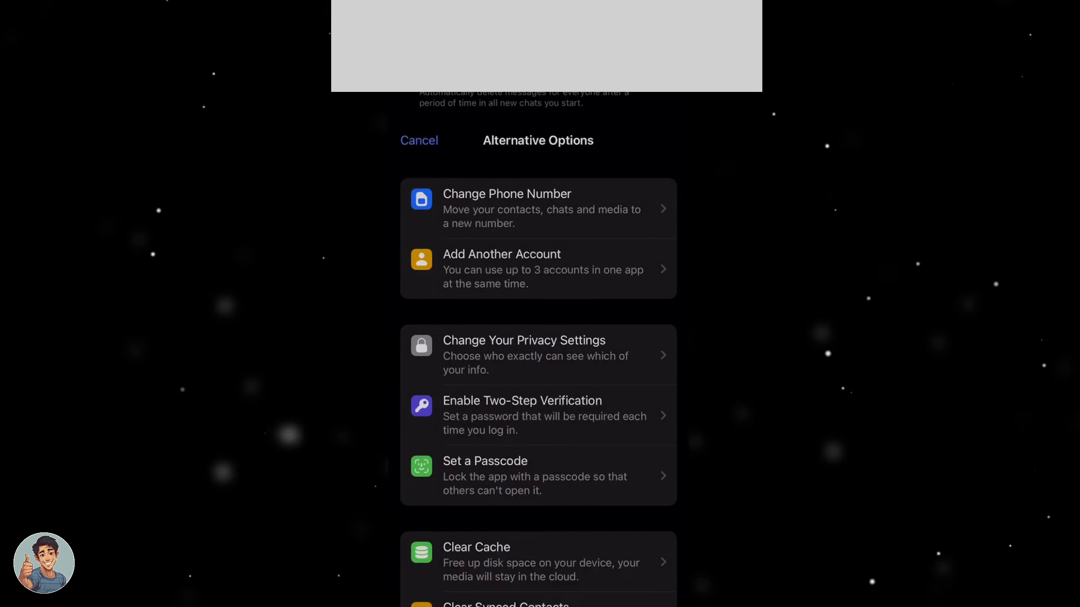
{"action": "scroll", "scroll_direction": "down", "scroll_amount": 3}
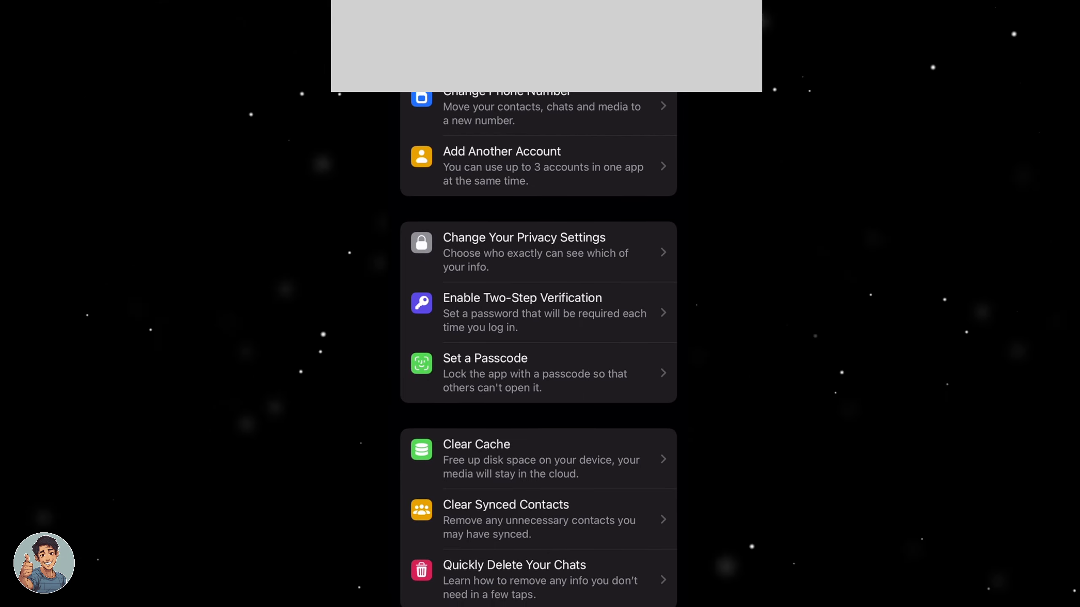
{"action": "scroll", "scroll_direction": "down", "scroll_amount": 3}
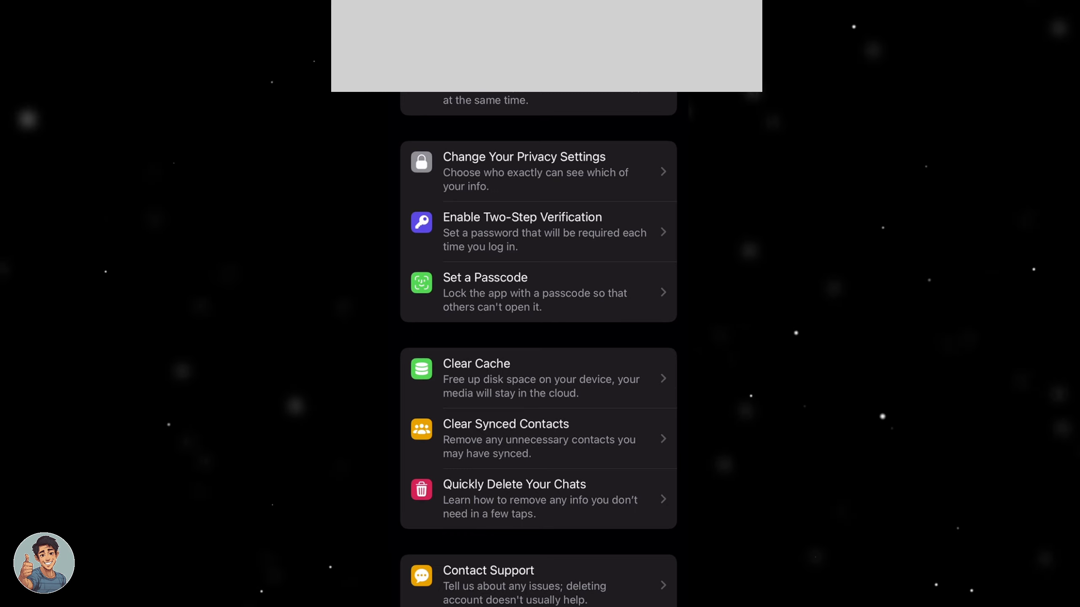
{"action": "scroll", "scroll_direction": "down", "scroll_amount": 3}
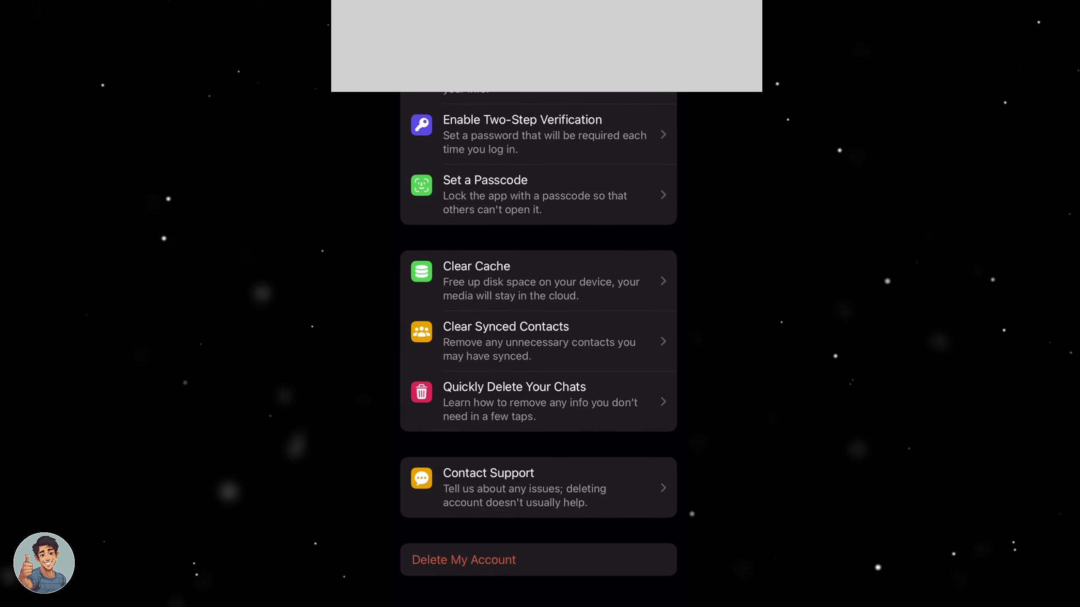